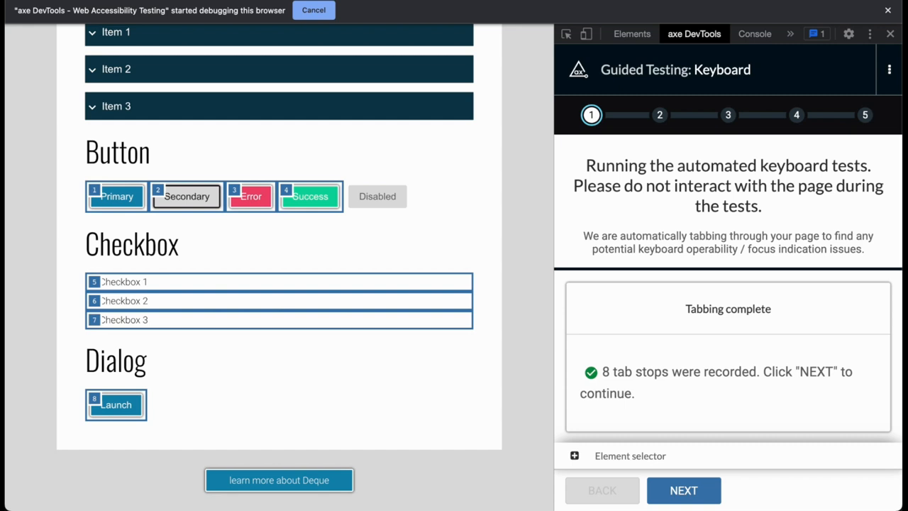
mouse_move(651, 18)
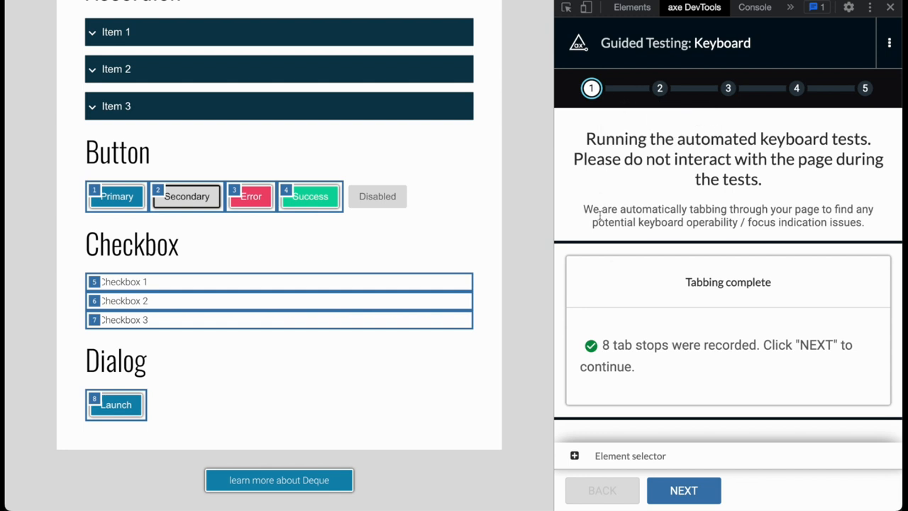
- Continue past the 8 recorded tab stops to the skipped-elements question
click(683, 490)
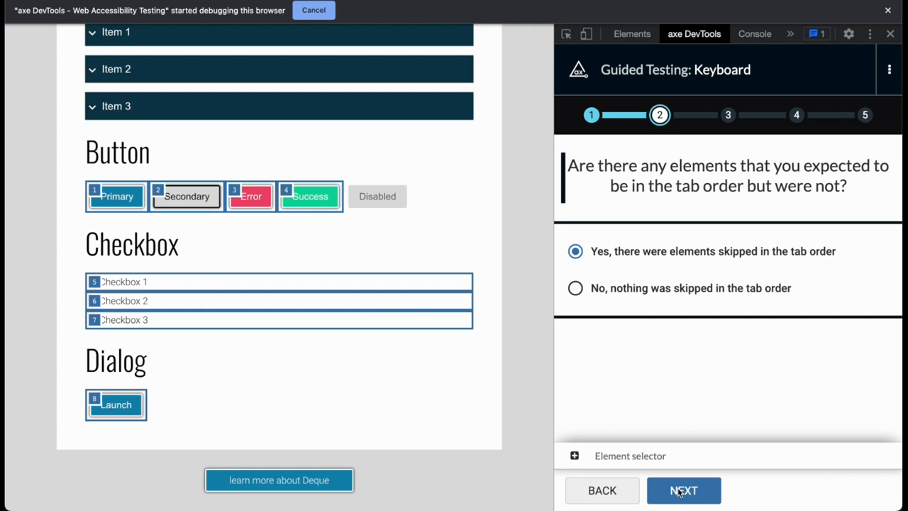
- Add the three accordion item buttons as missing tab stops and reach the 8-issue results
click(683, 490)
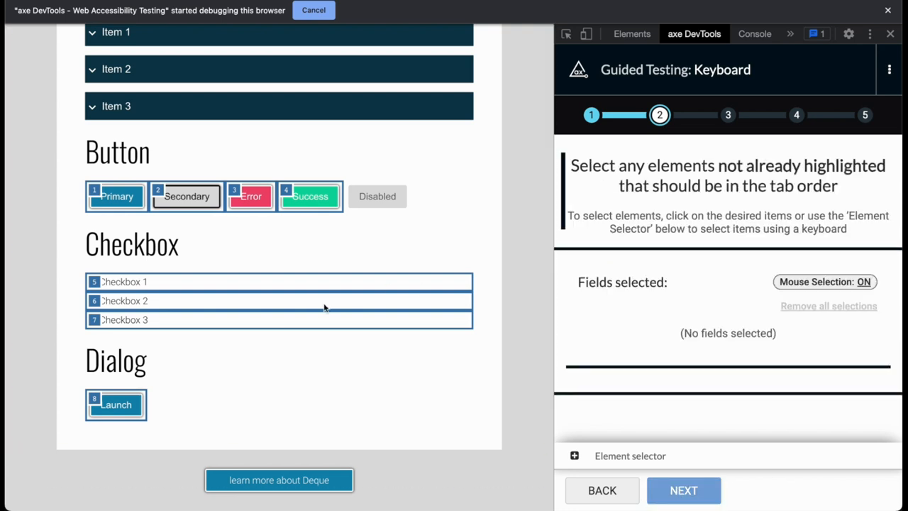
scroll(up, 3)
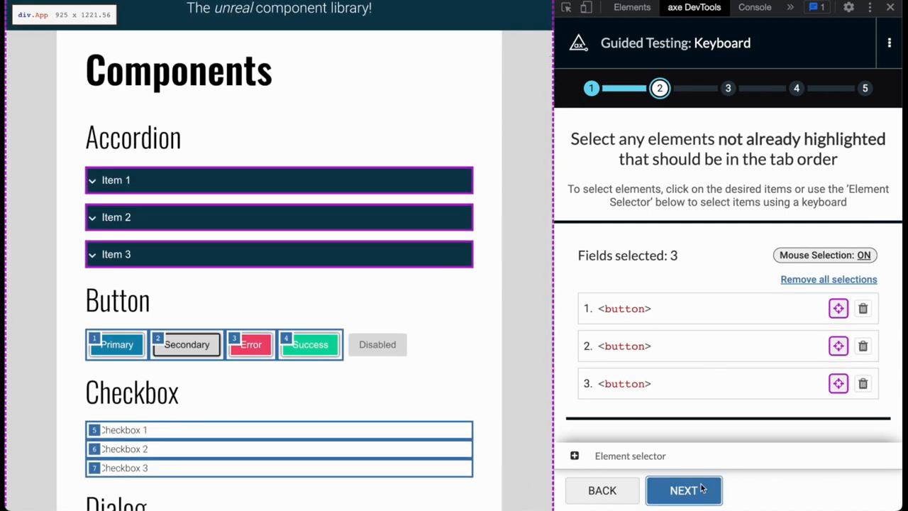
click(683, 490)
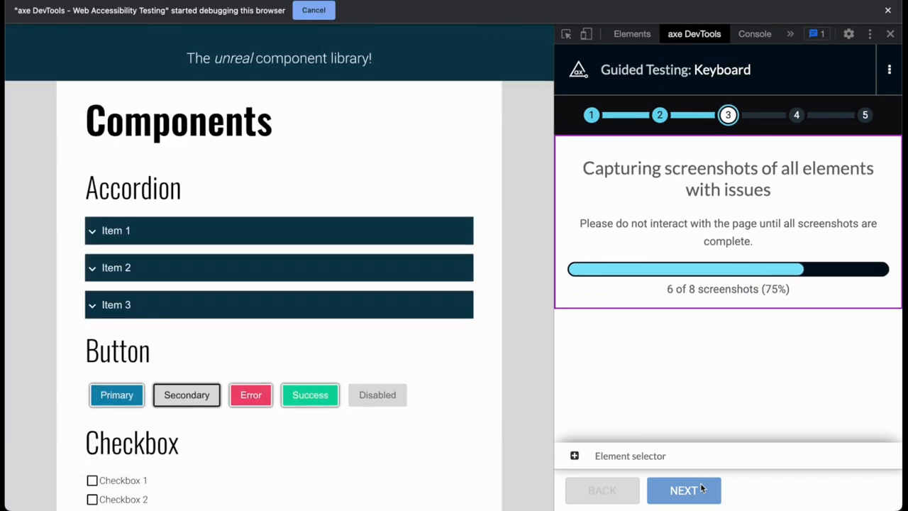
click(683, 490)
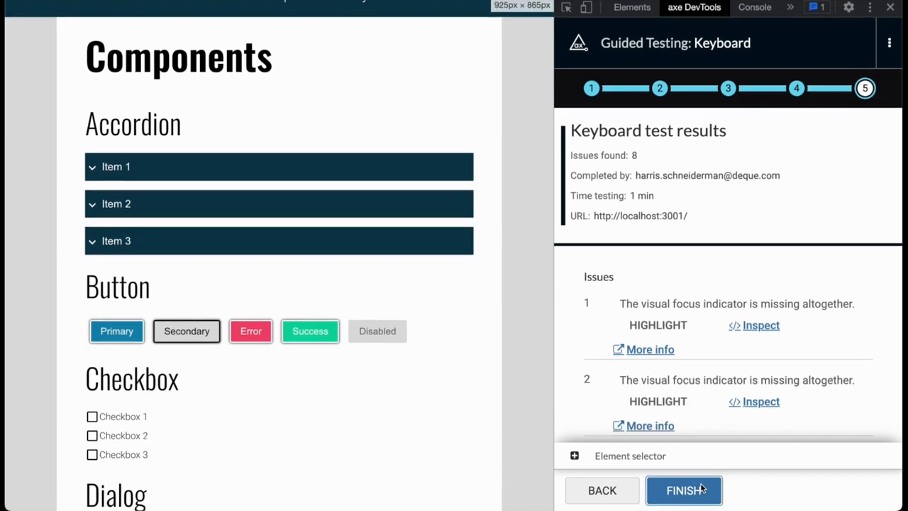
mouse_move(684, 359)
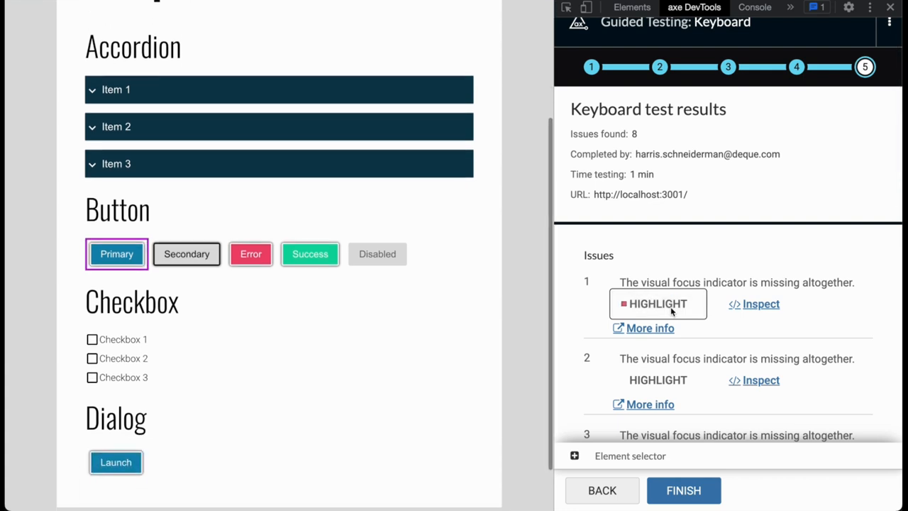
scroll(down, 3)
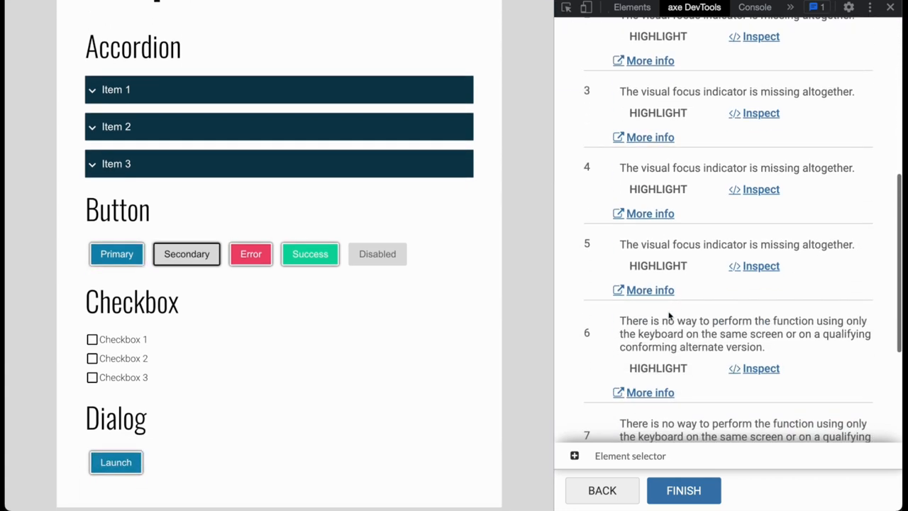